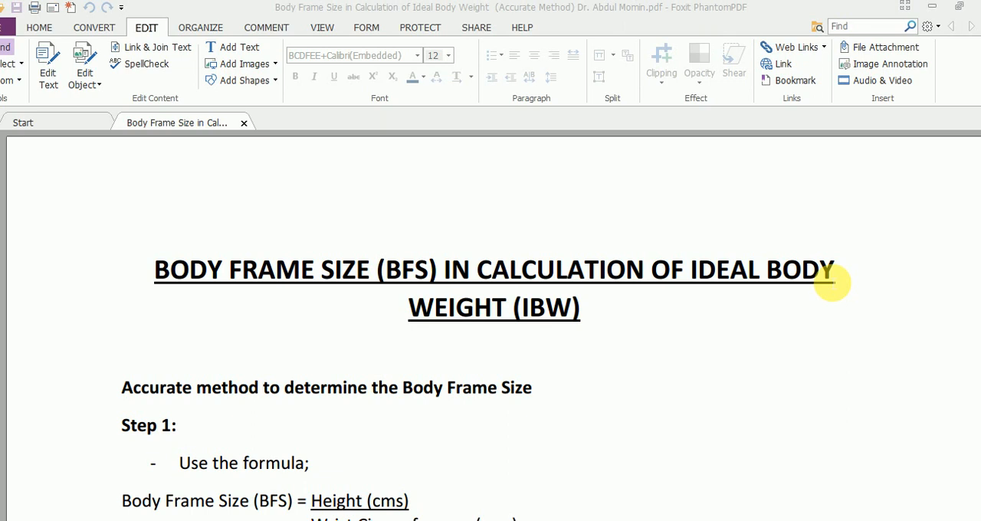
mouse_move(892, 383)
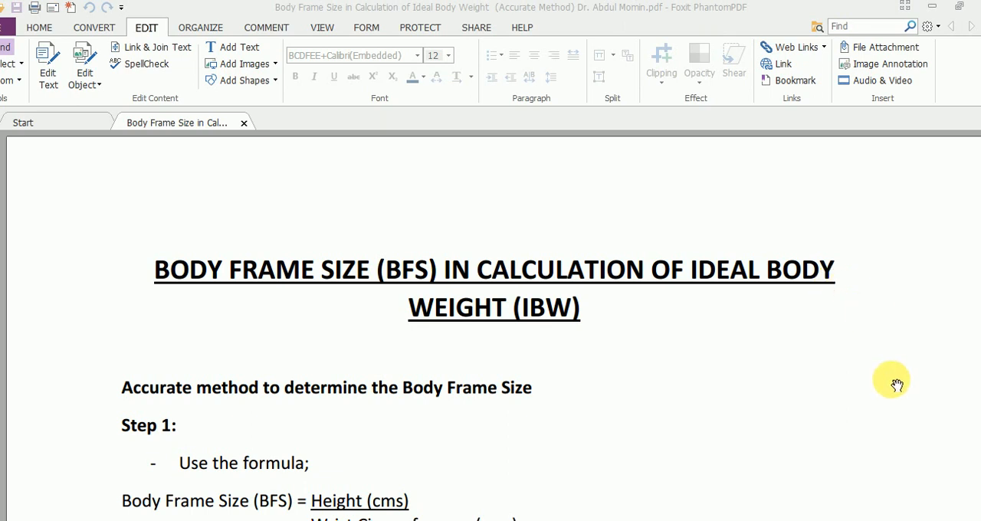
scroll("down", 3)
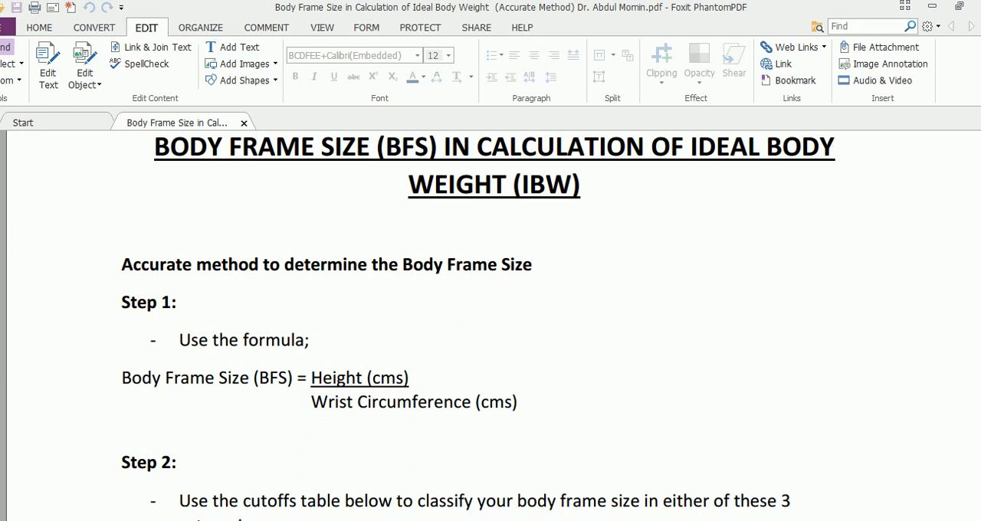
mouse_move(767, 405)
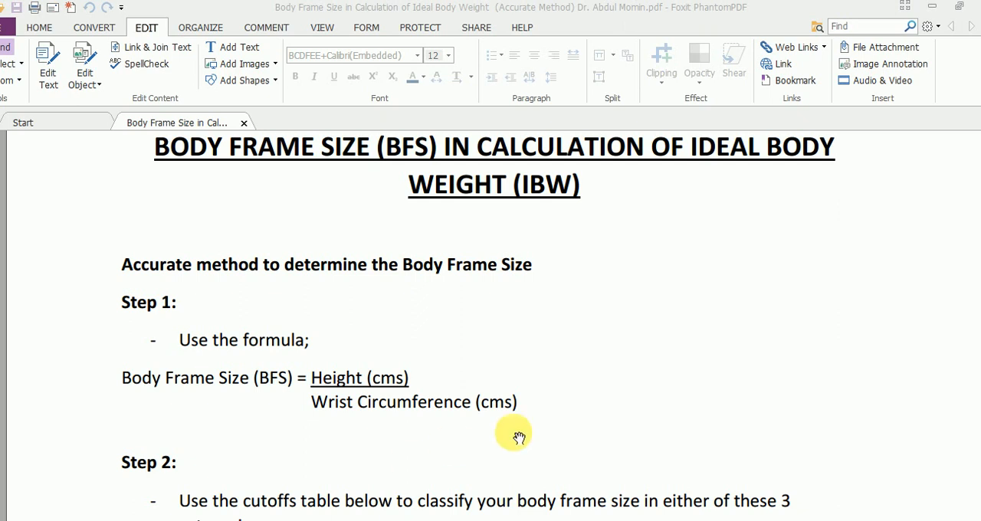
mouse_move(518, 435)
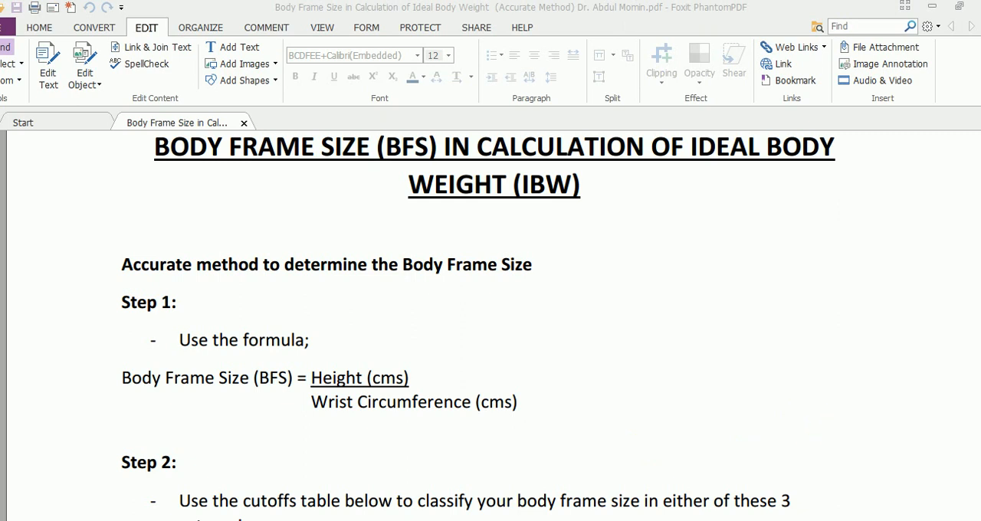
scroll("down", 3)
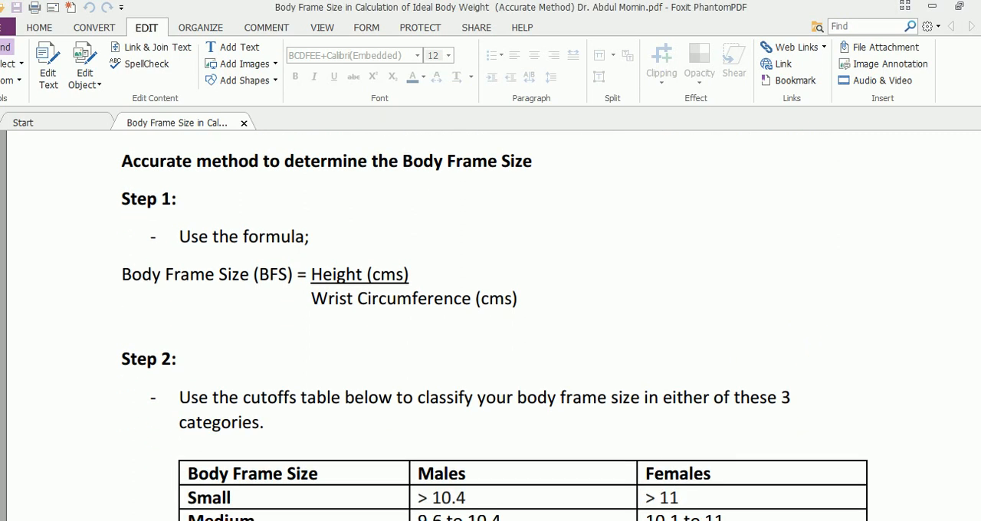
scroll("down", 3)
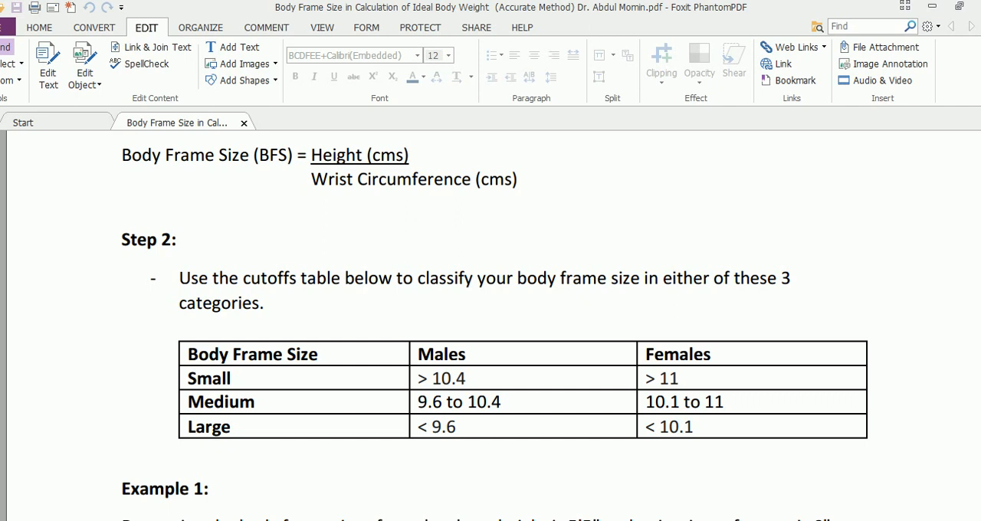
scroll("down", 3)
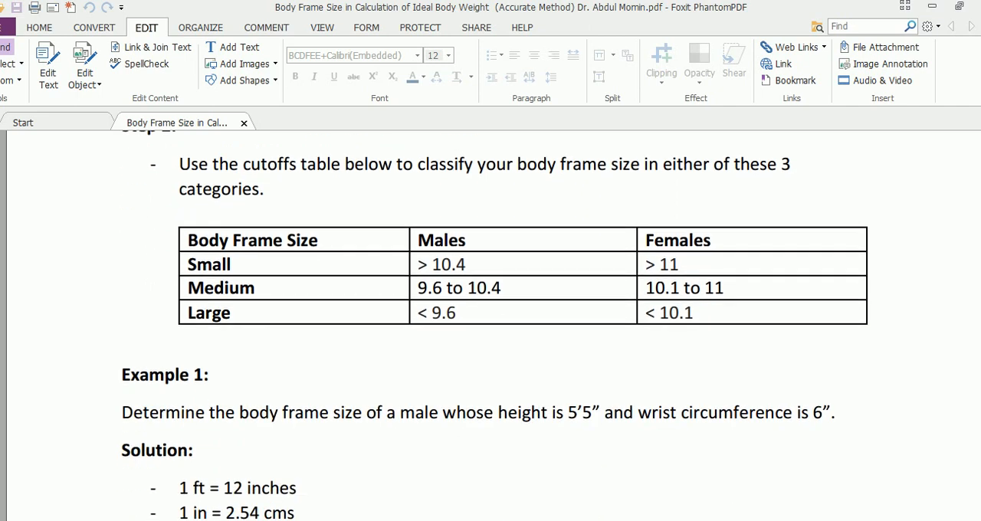
scroll("down", 3)
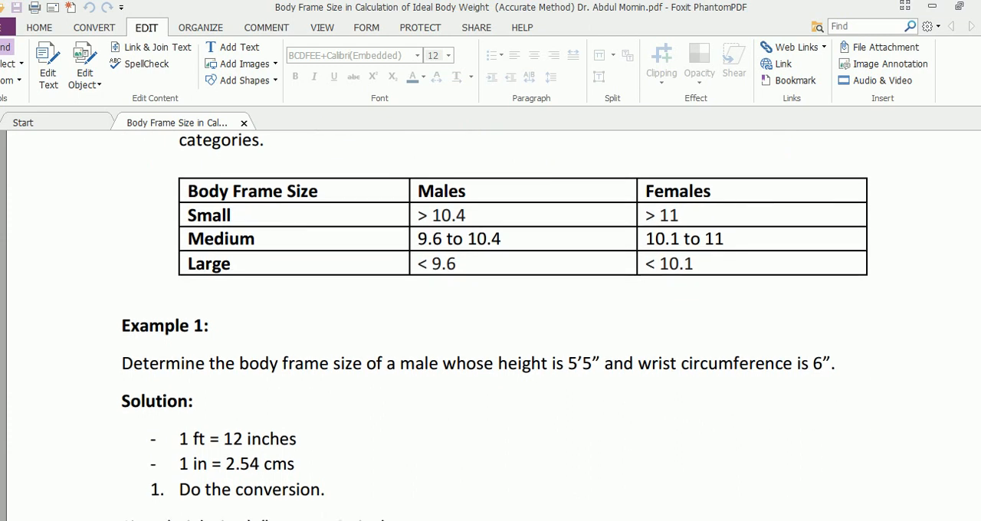
scroll("up", 3)
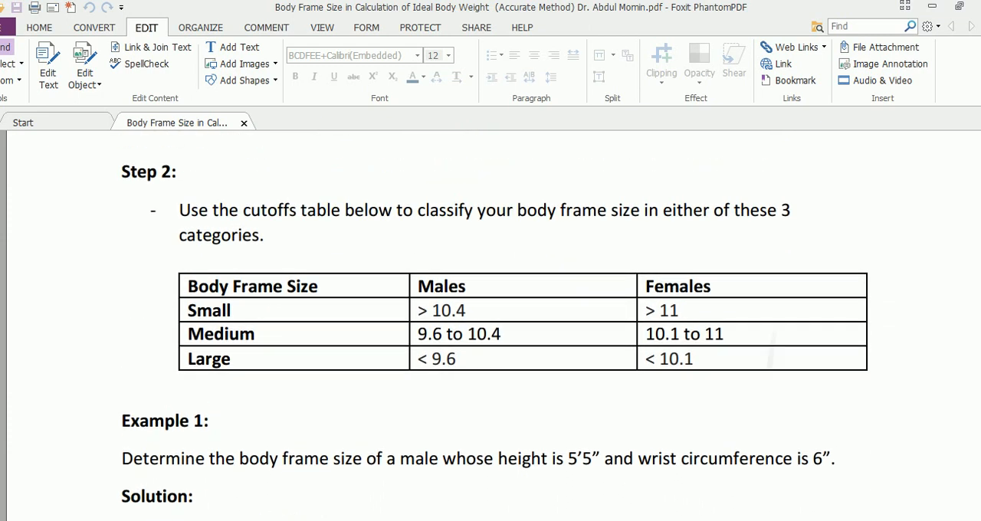
scroll("down", 3)
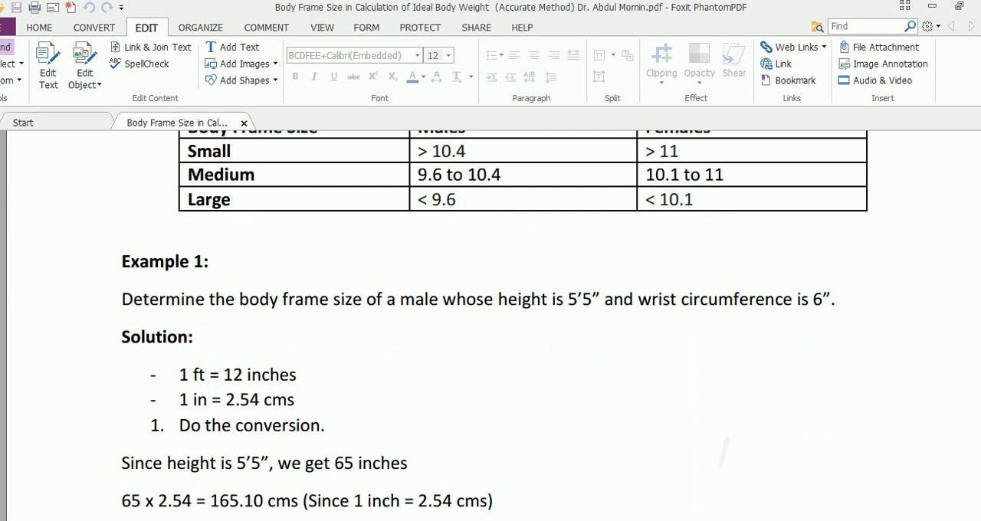
scroll("down", 3)
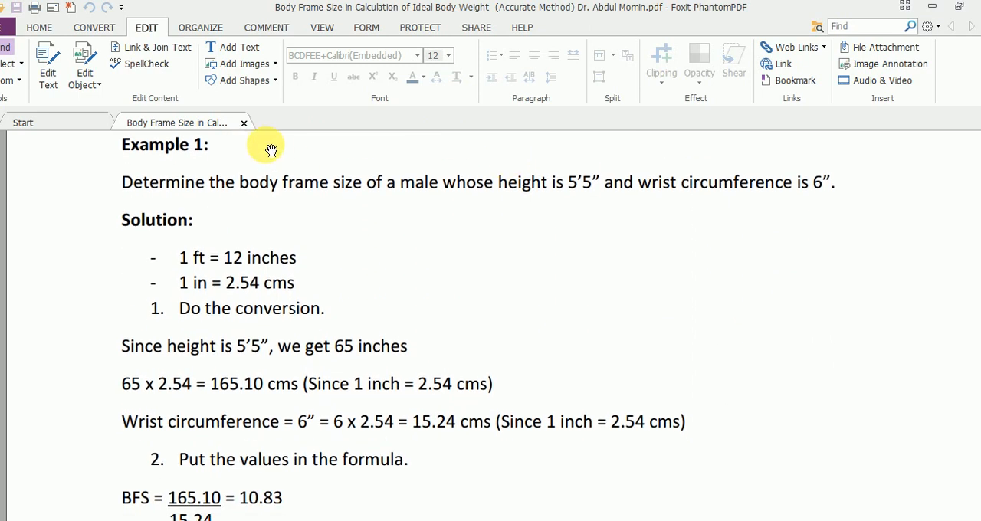
mouse_move(126, 191)
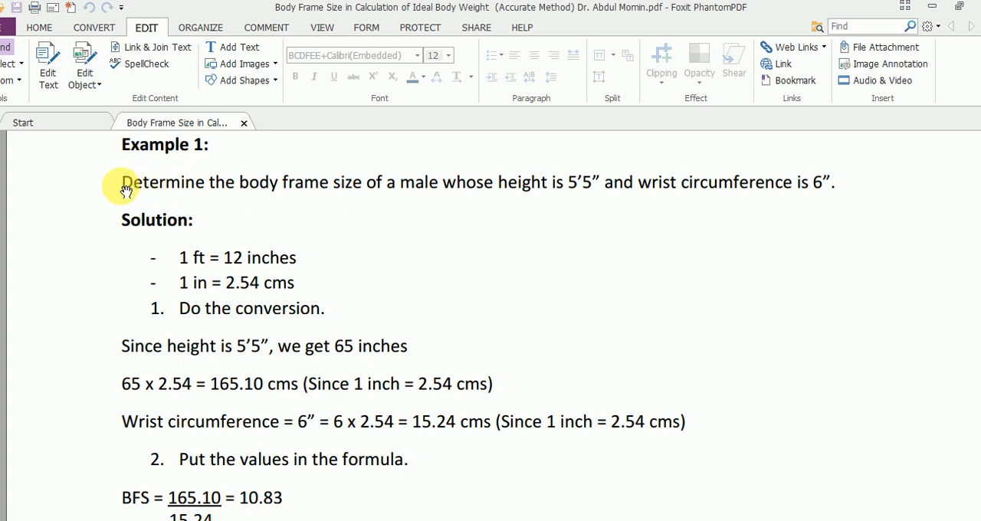
mouse_move(613, 201)
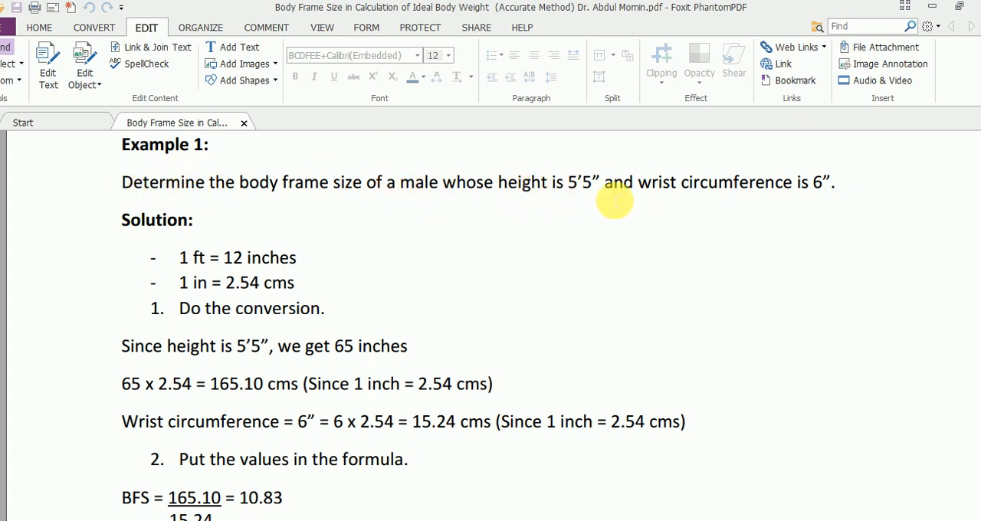
mouse_move(784, 190)
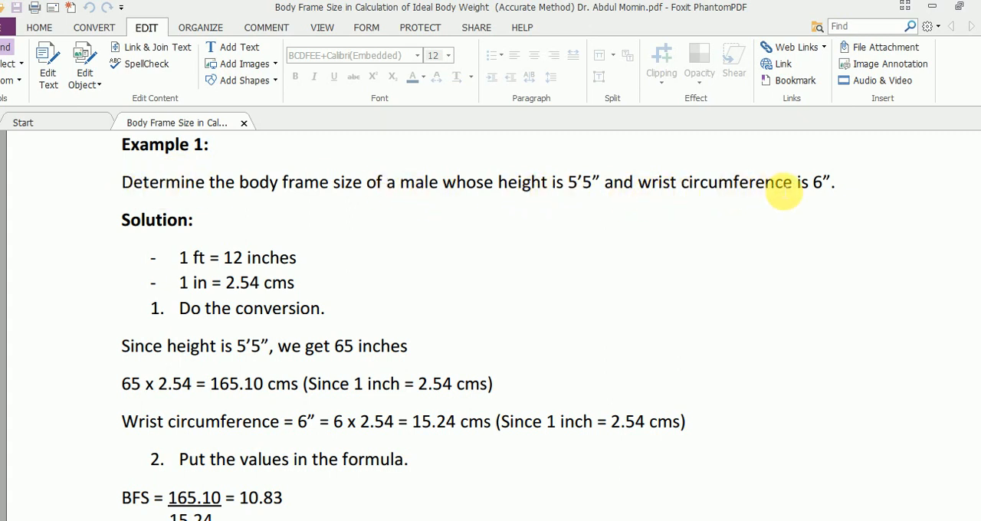
mouse_move(803, 319)
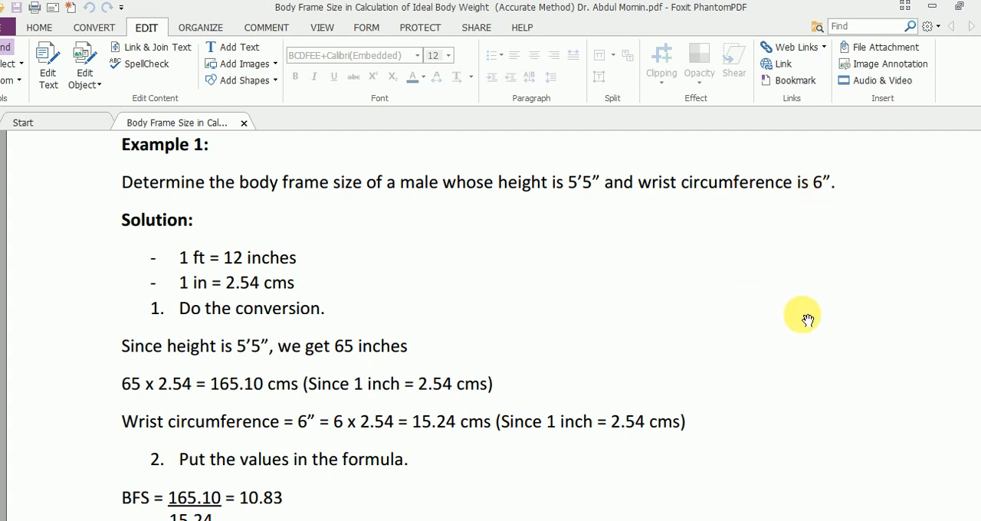
mouse_move(809, 325)
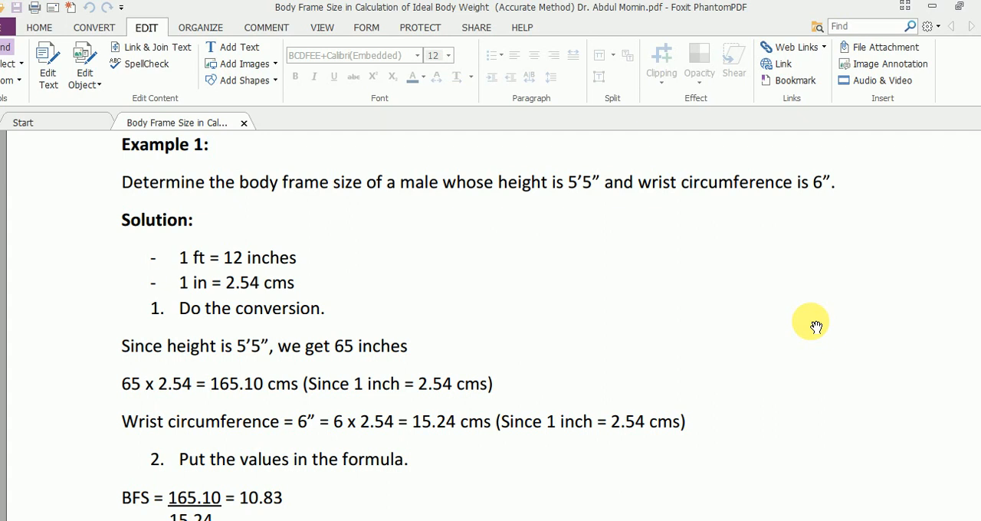
scroll("down", 3)
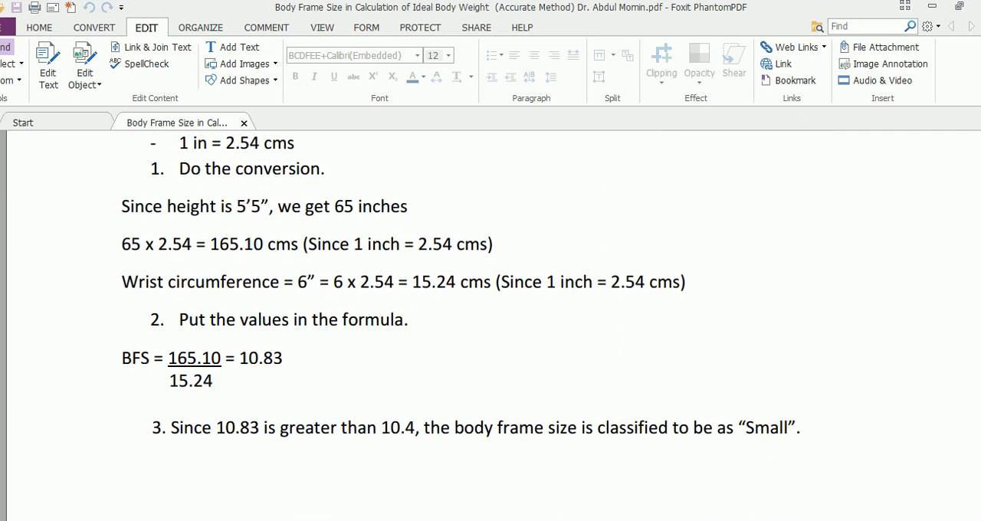
scroll("up", 3)
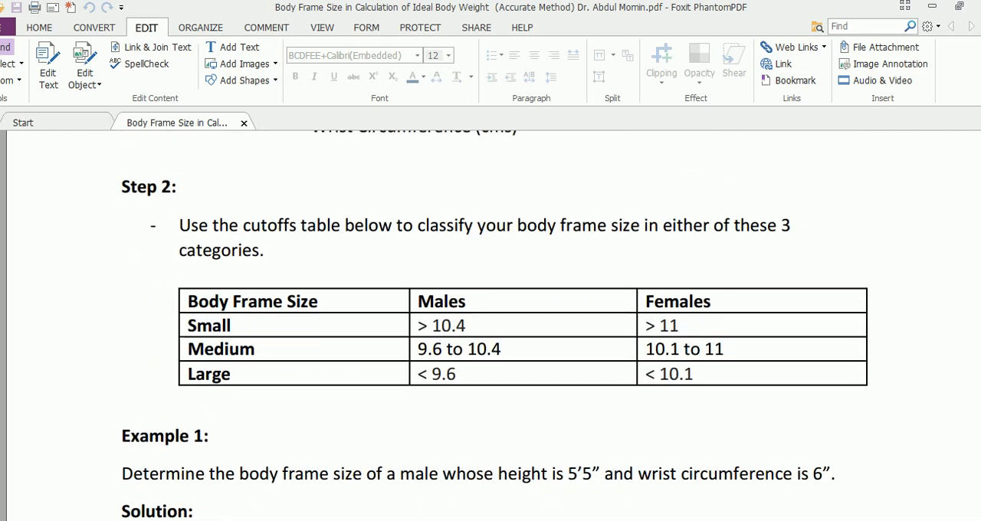
scroll("up", 3)
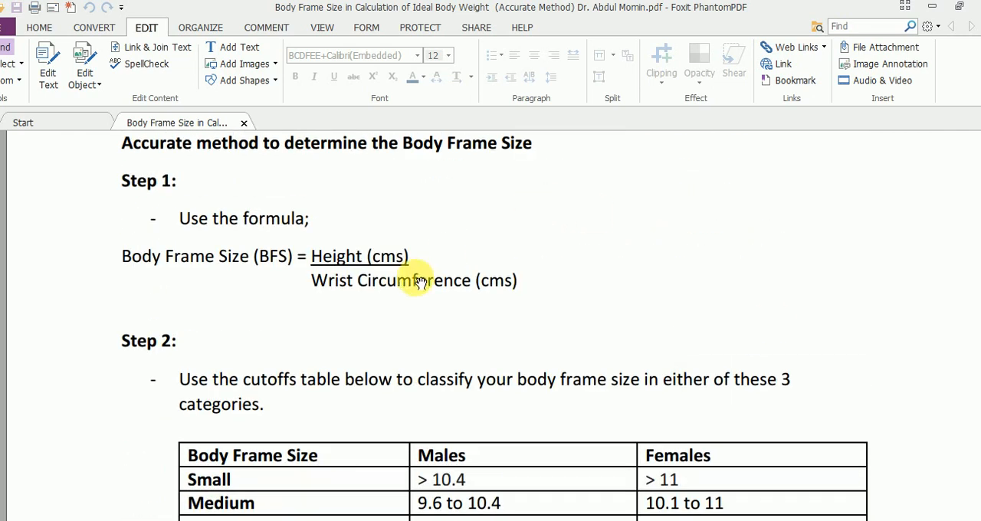
mouse_move(796, 356)
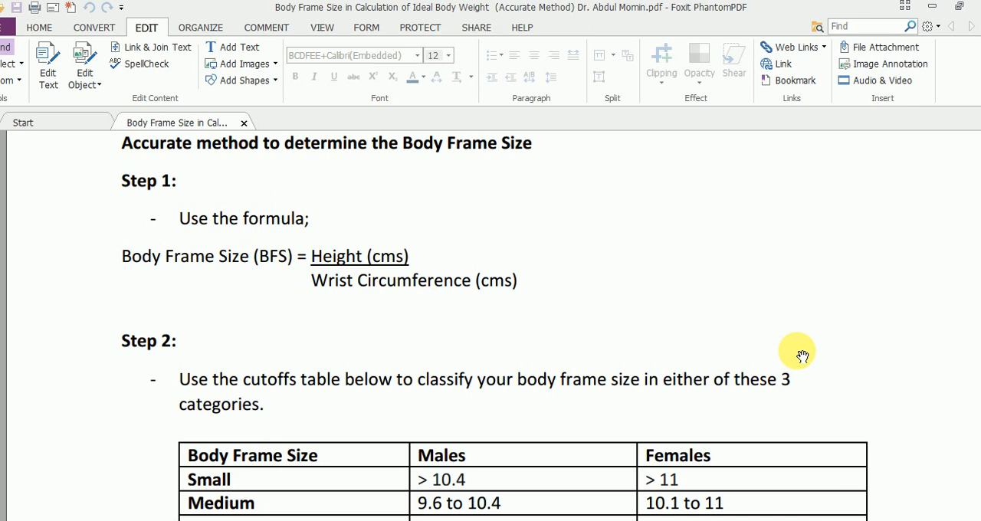
scroll("down", 3)
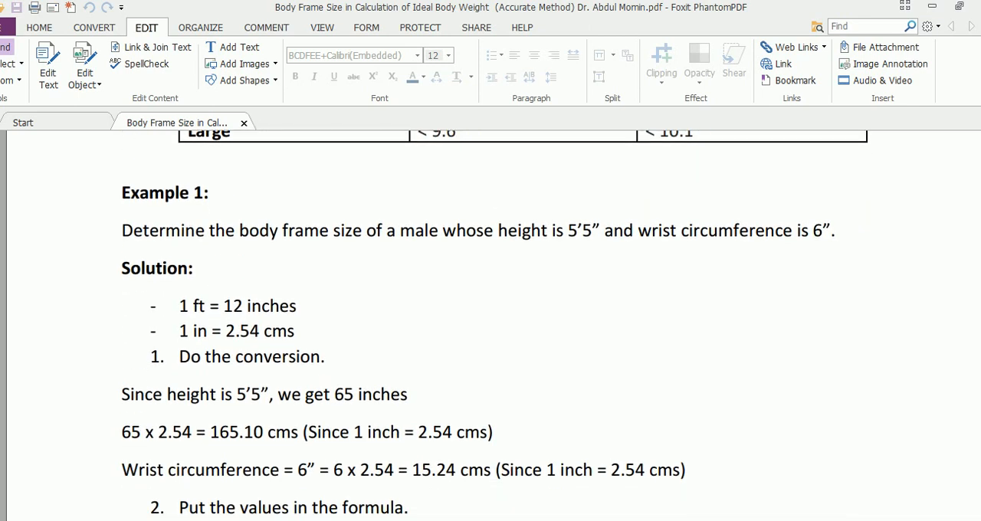
scroll("down", 3)
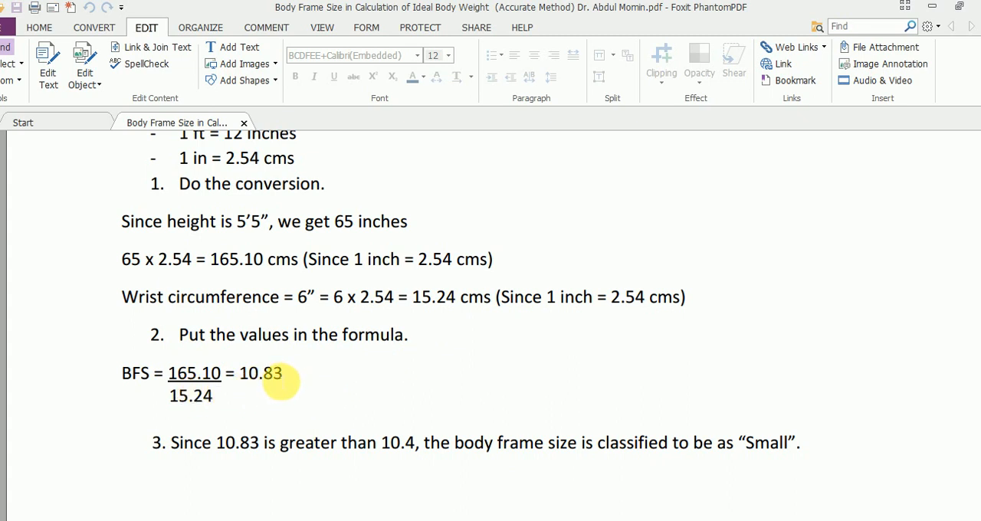
mouse_move(340, 401)
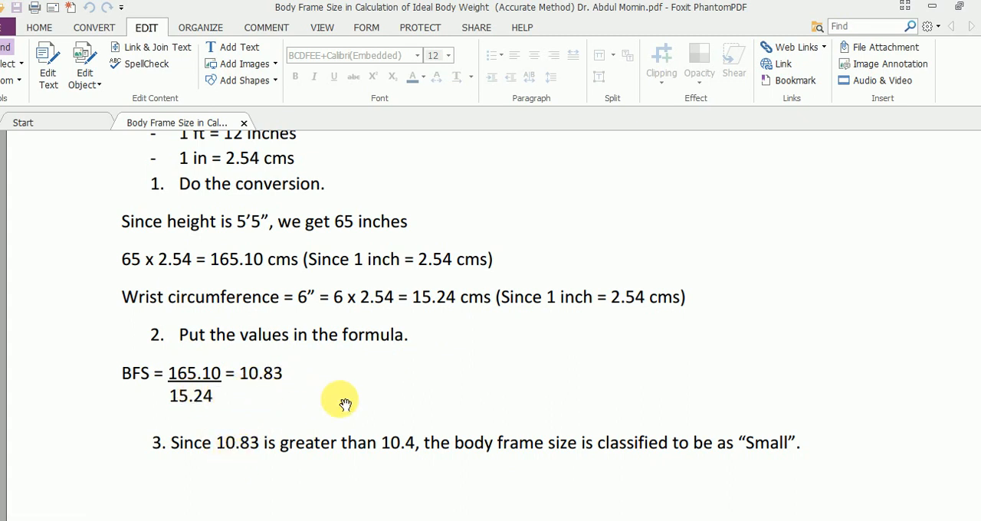
mouse_move(616, 396)
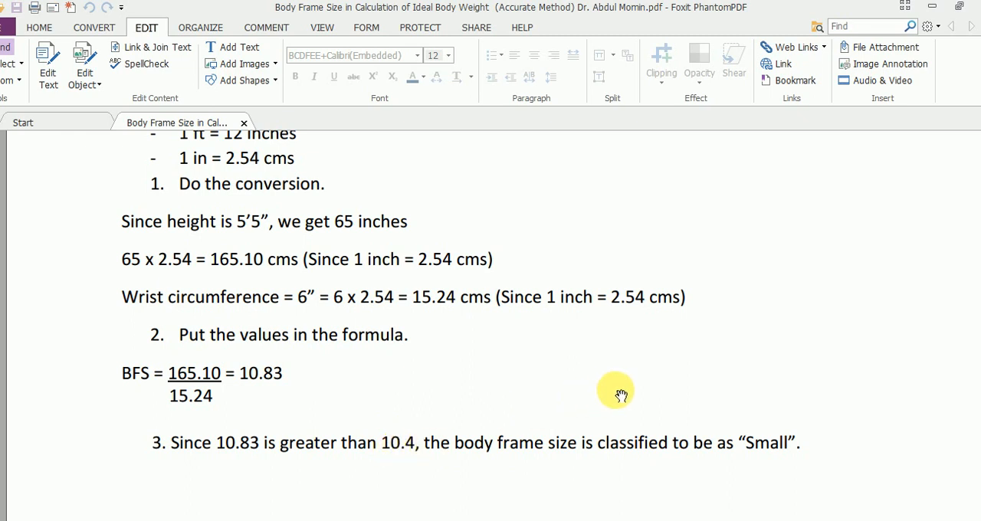
mouse_move(779, 329)
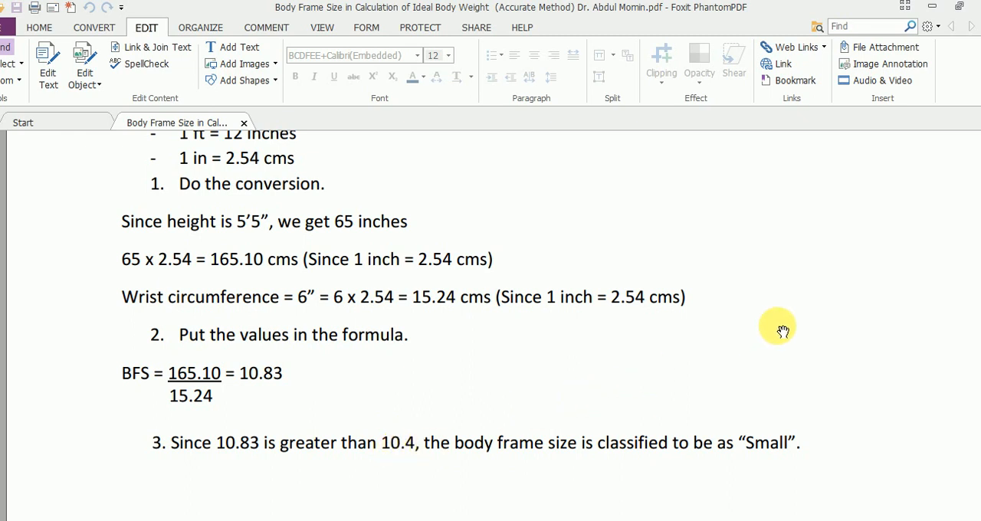
mouse_move(865, 347)
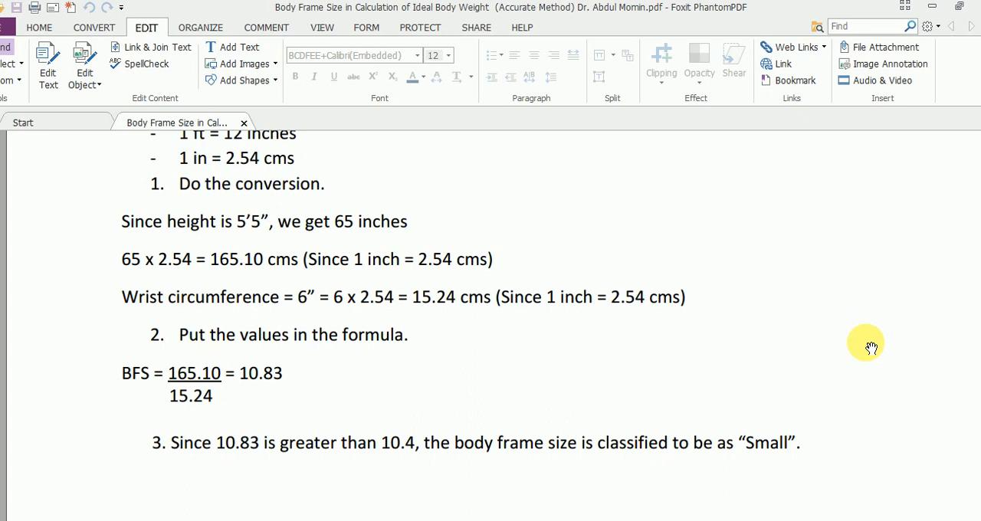
mouse_move(865, 284)
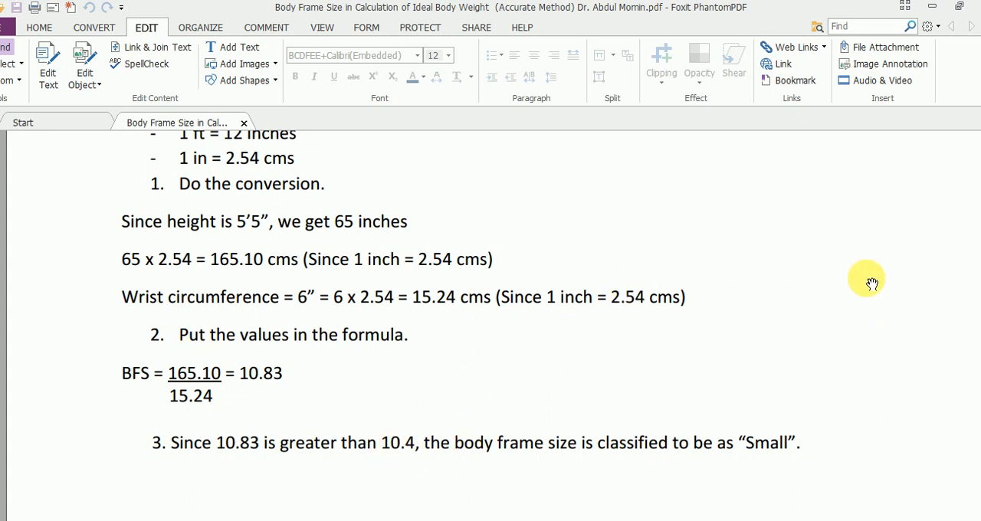
scroll("up", 3)
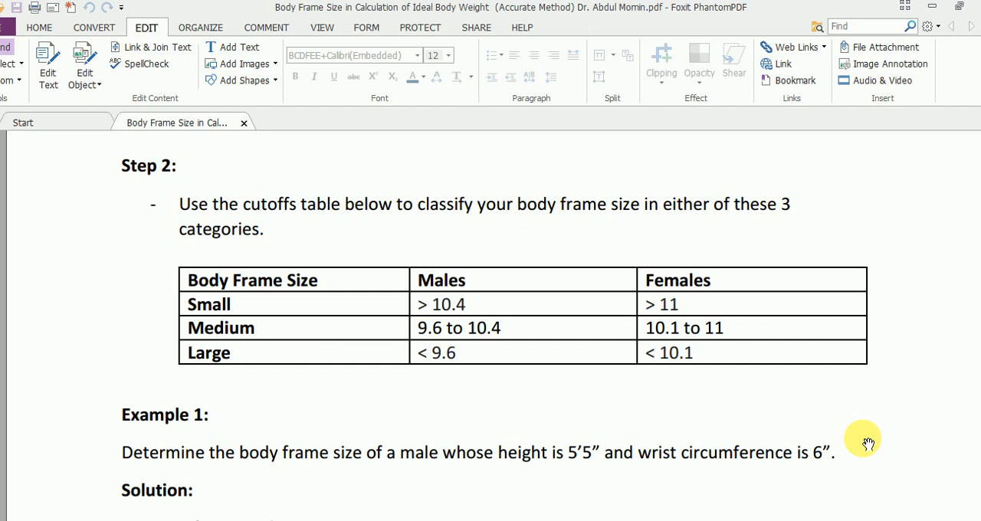
scroll("down", 3)
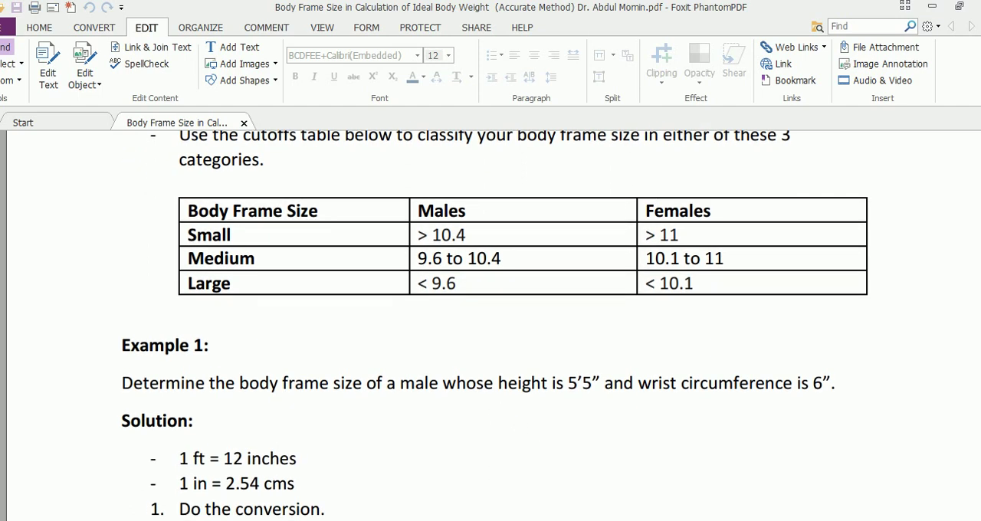
scroll("down", 3)
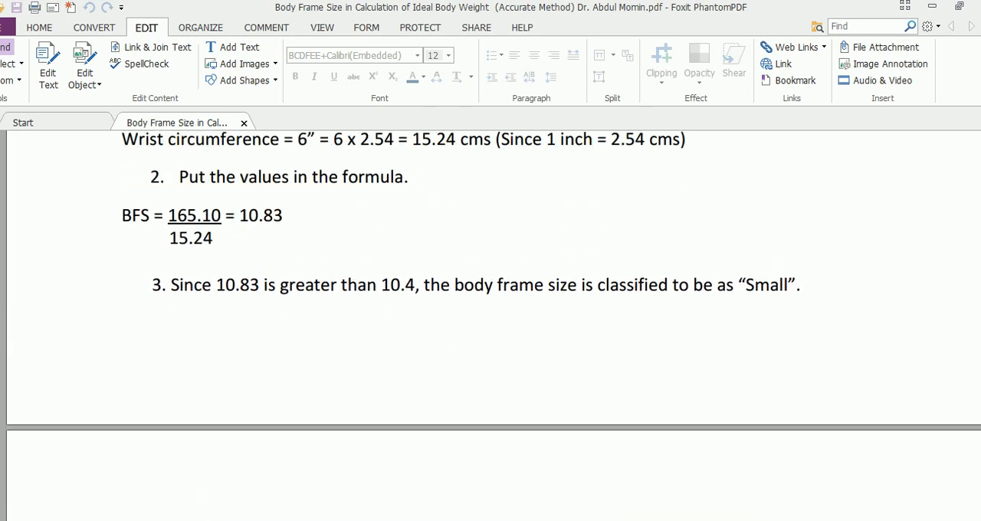
scroll("up", 3)
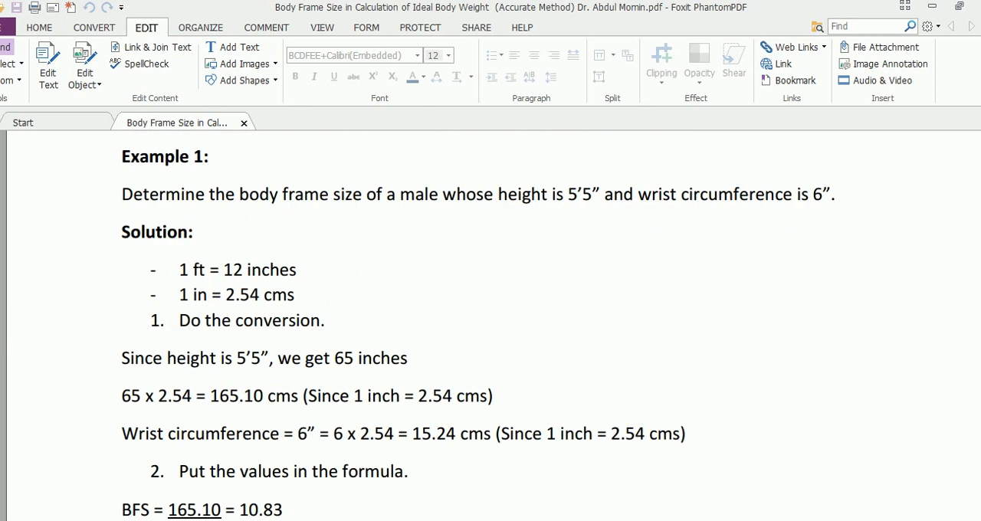
scroll("up", 3)
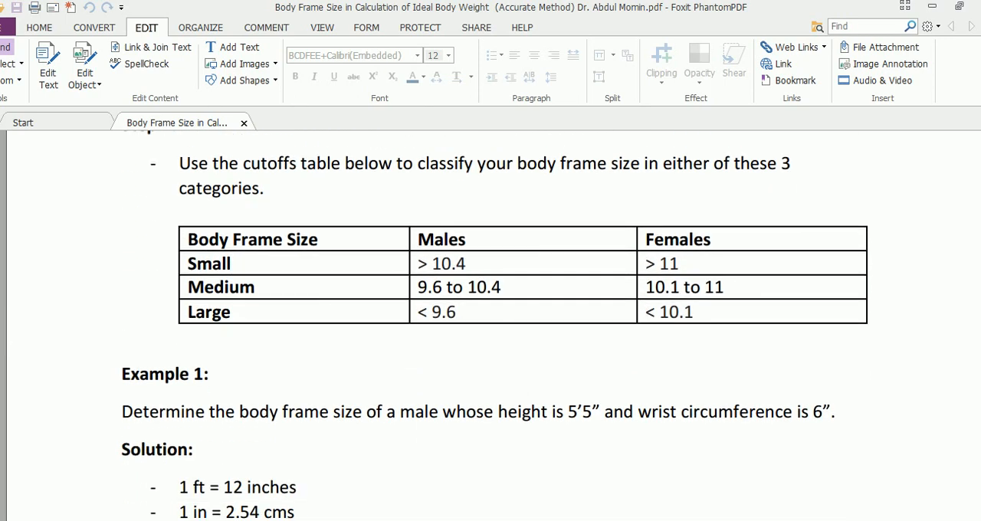
scroll("down", 3)
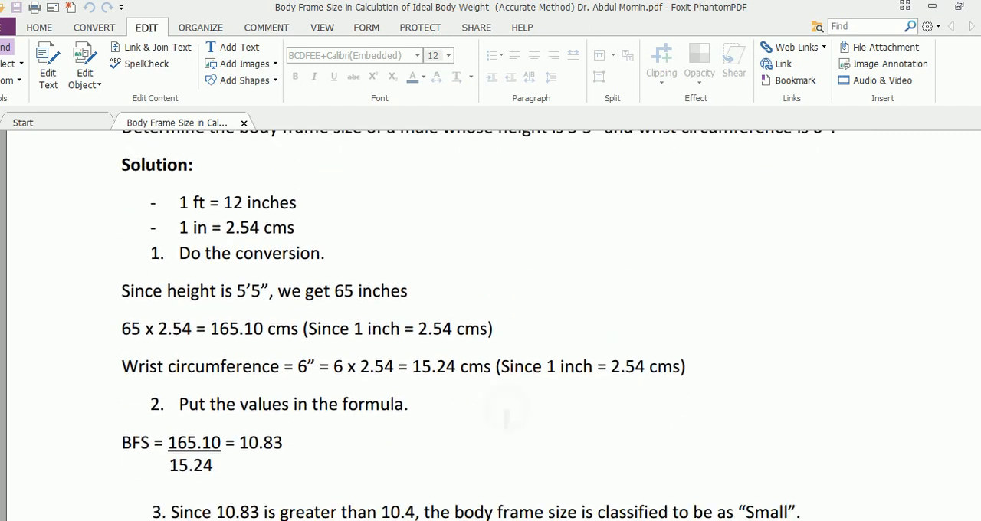
scroll("up", 3)
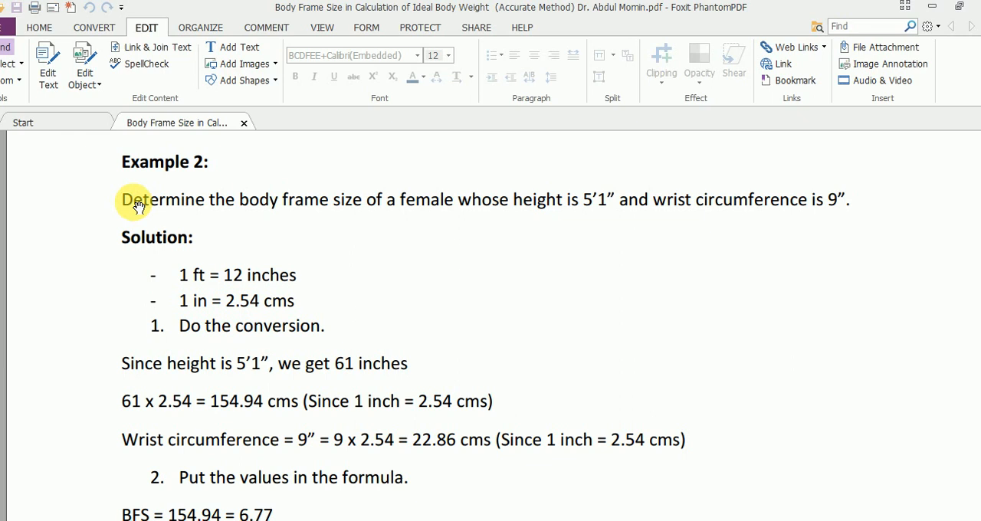
mouse_move(545, 221)
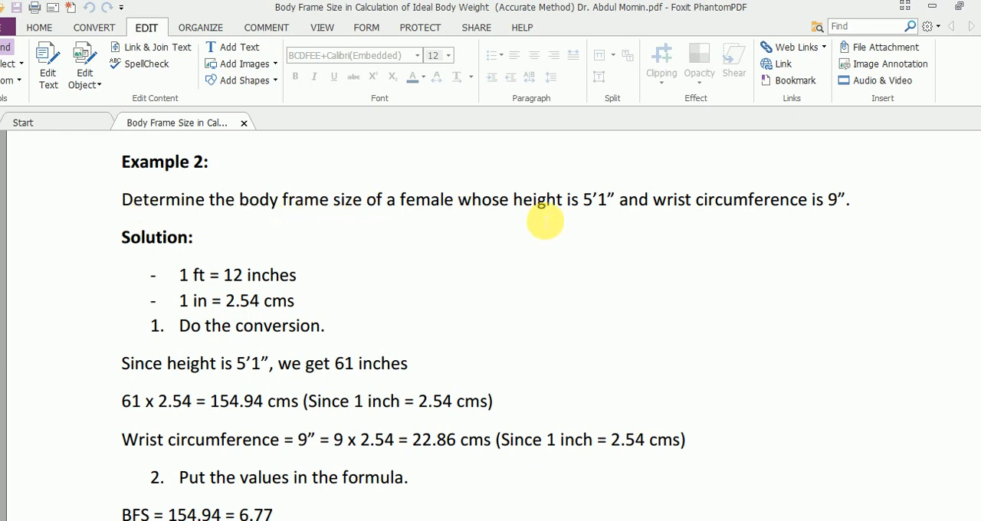
mouse_move(643, 221)
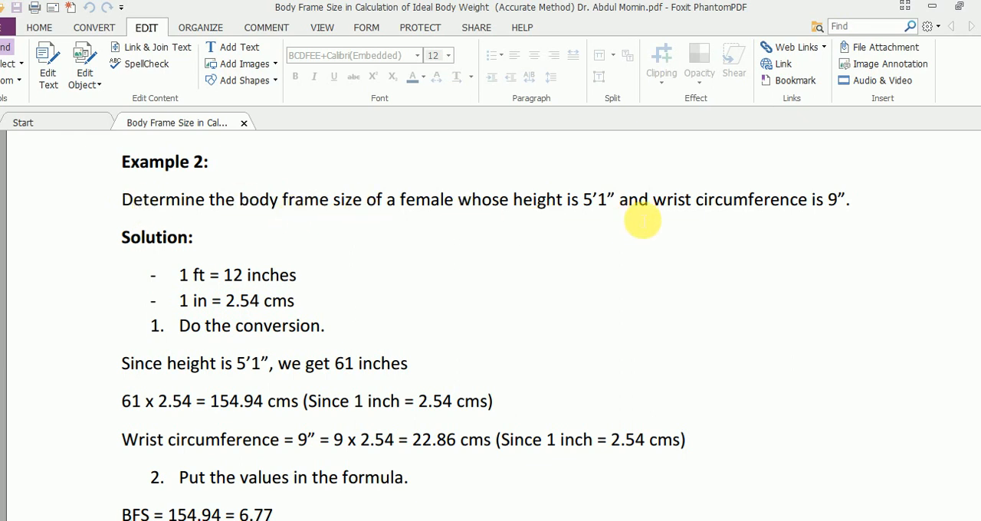
mouse_move(796, 365)
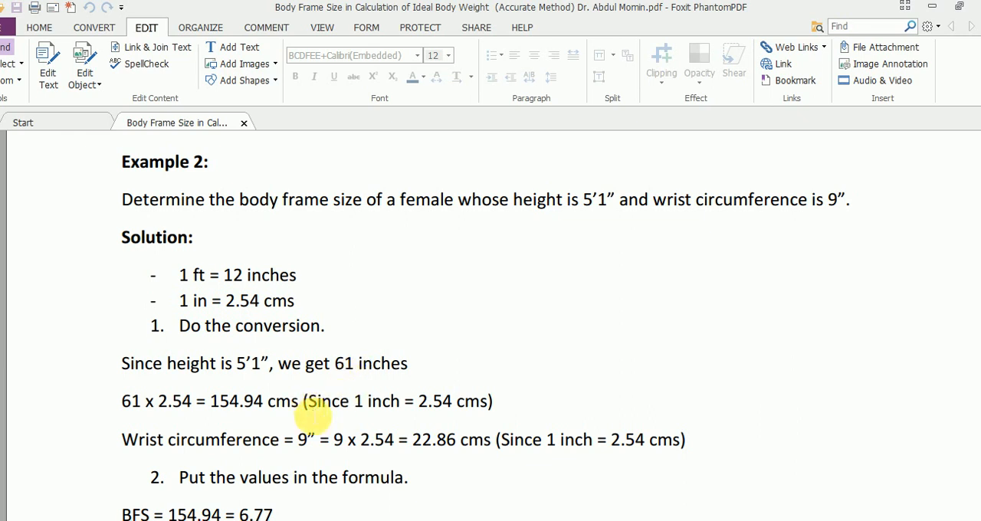
mouse_move(375, 417)
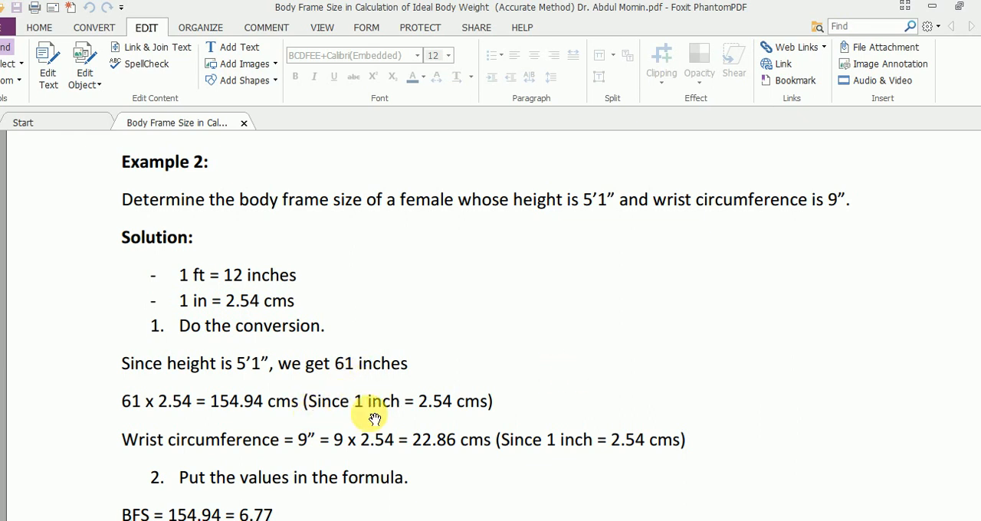
mouse_move(506, 389)
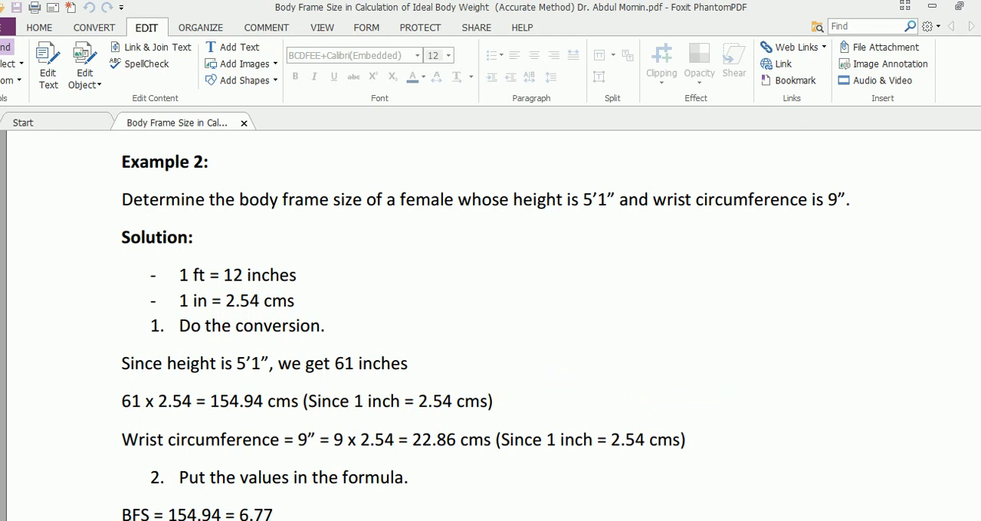
scroll("down", 3)
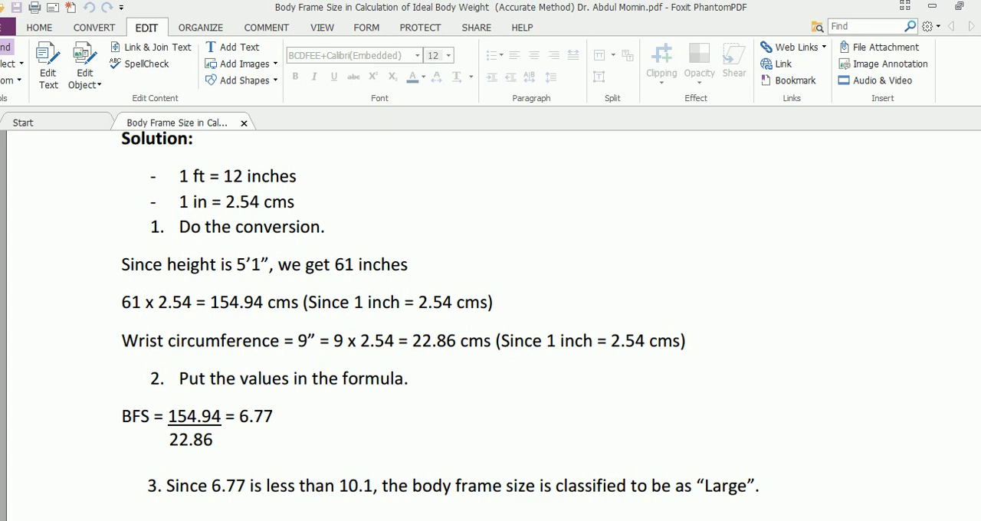
scroll("down", 3)
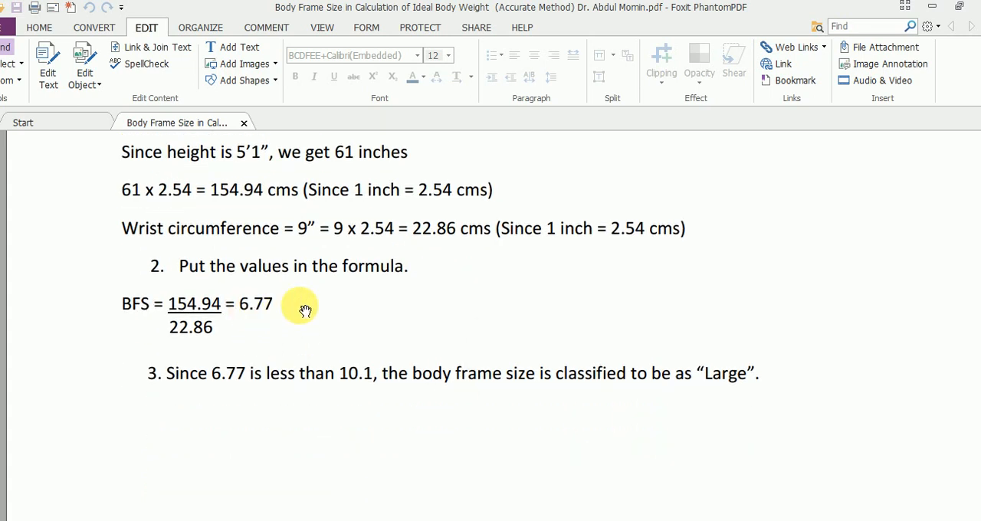
mouse_move(354, 392)
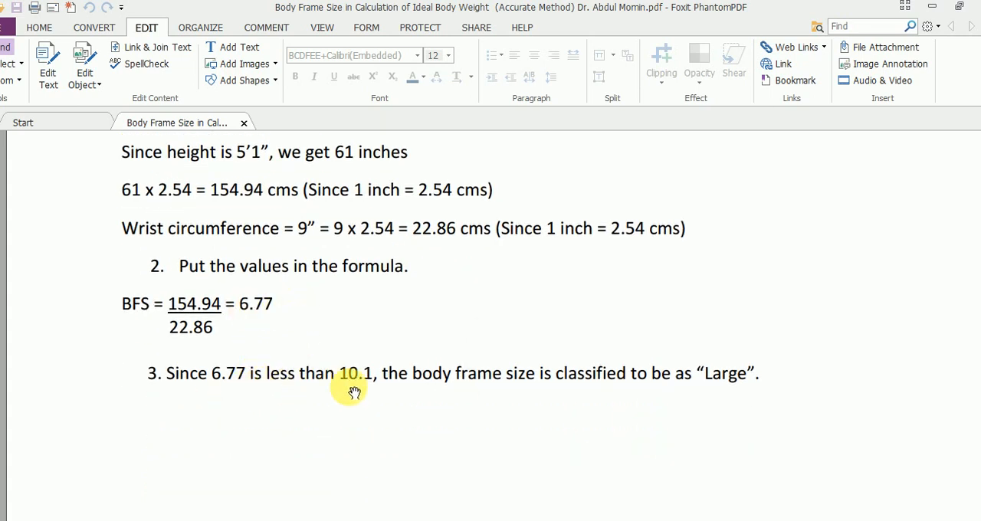
mouse_move(675, 374)
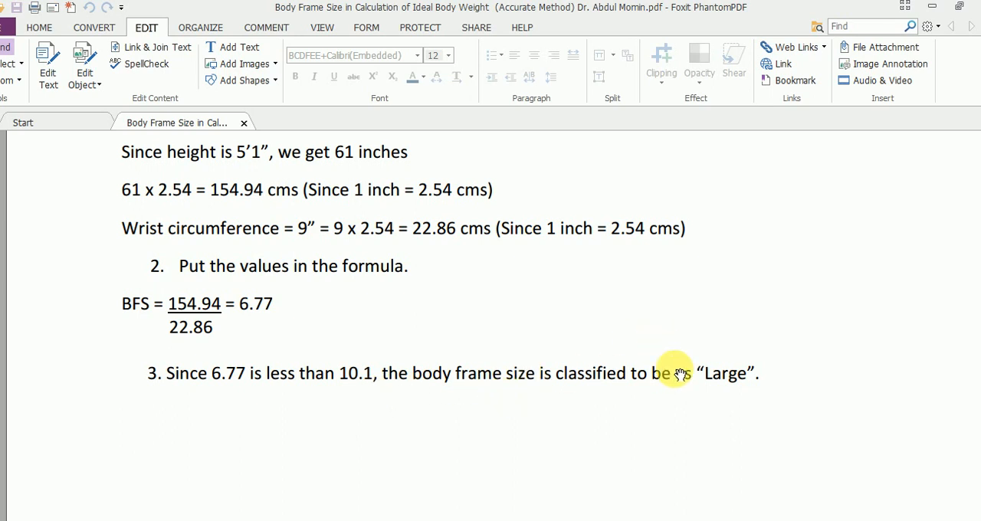
scroll("up", 3)
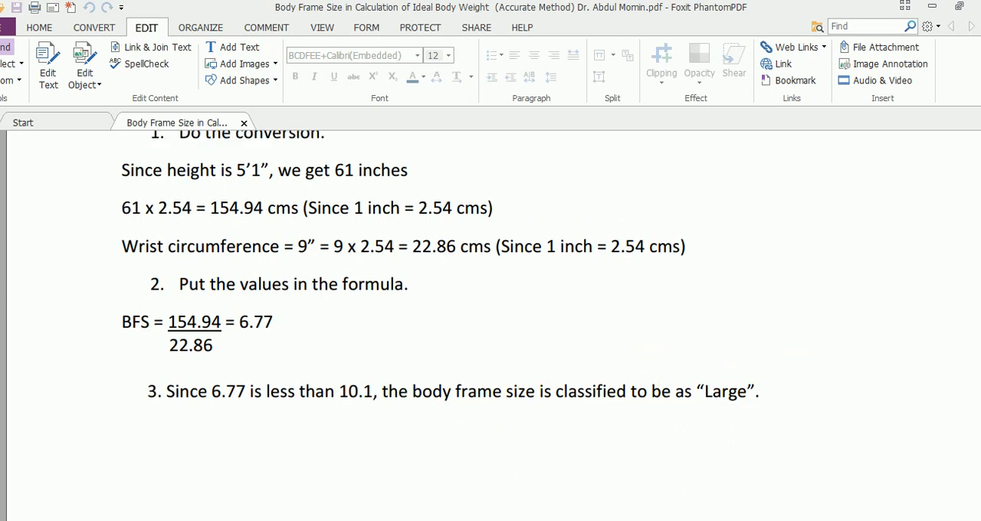
scroll("up", 3)
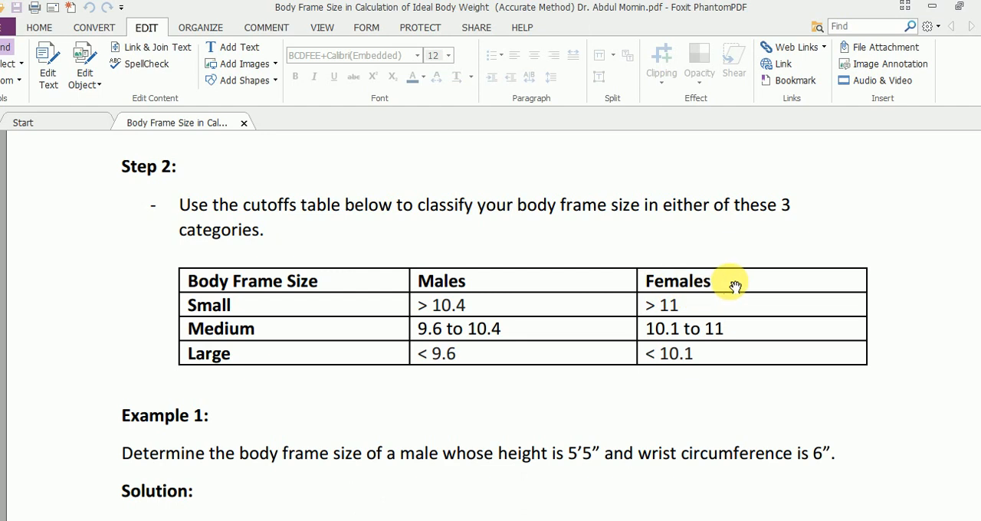
mouse_move(811, 362)
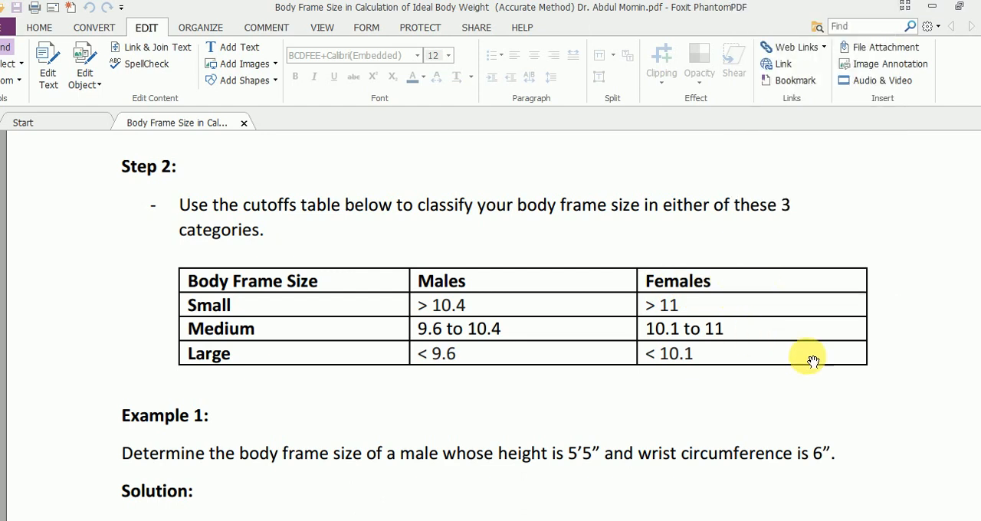
scroll("up", 3)
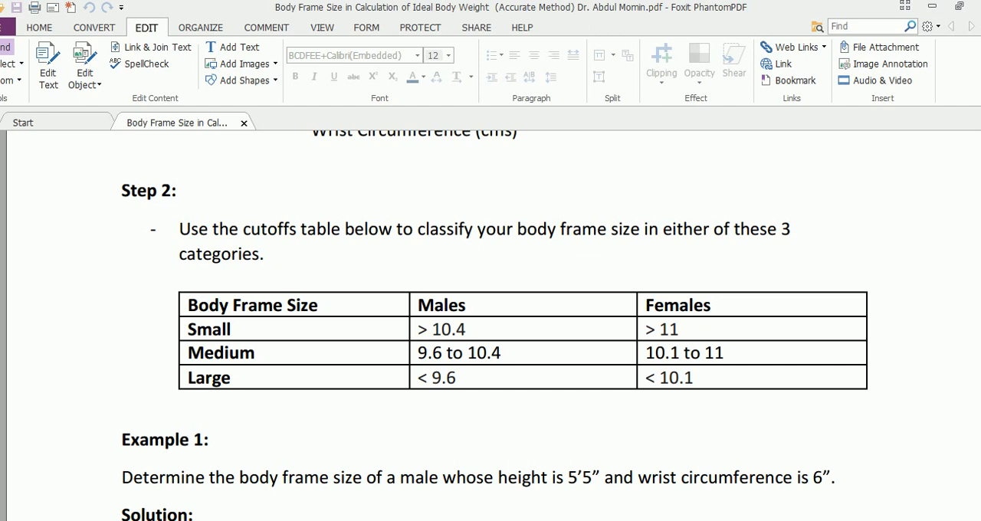
scroll("down", 3)
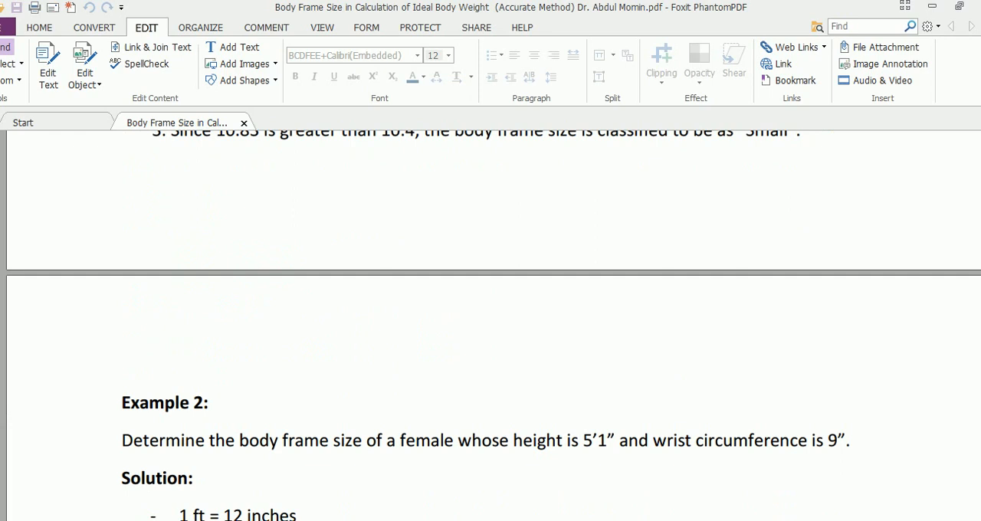
scroll("down", 3)
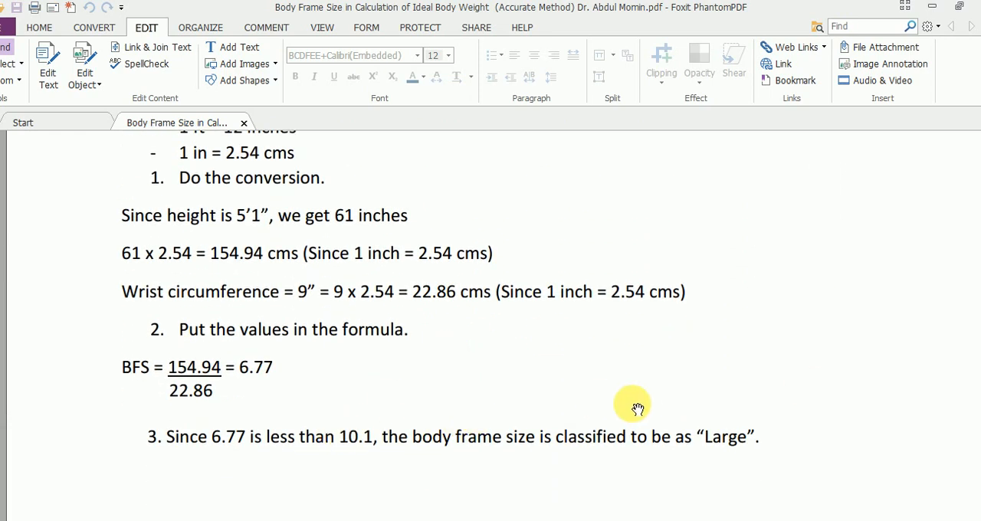
mouse_move(735, 374)
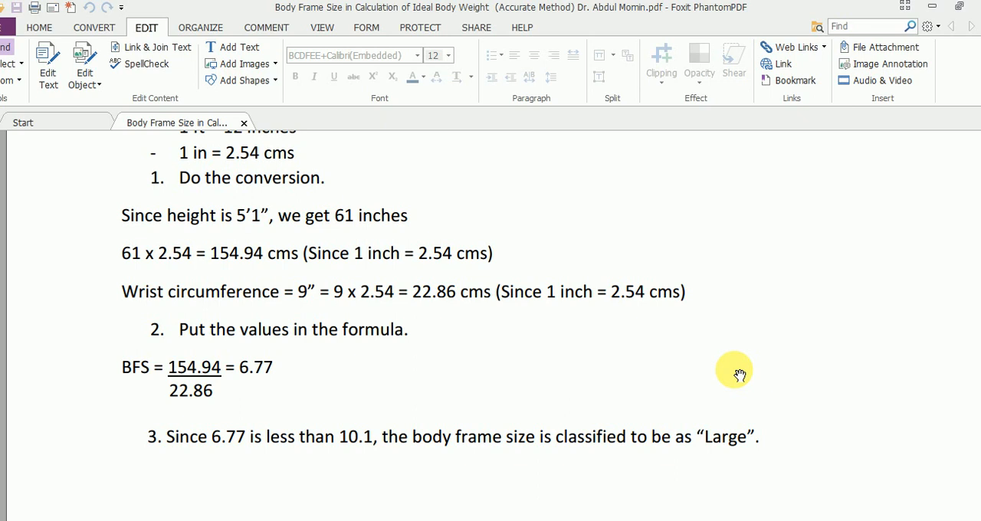
mouse_move(656, 385)
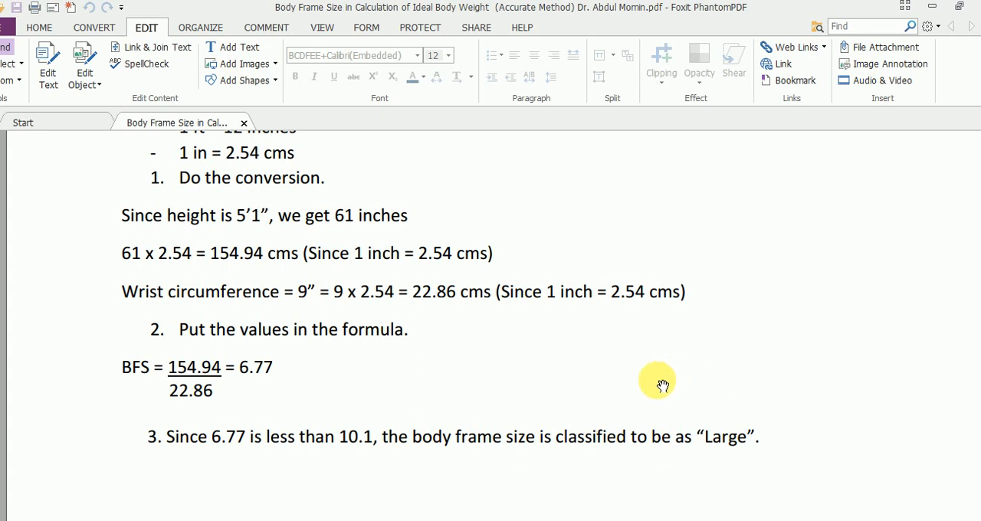
mouse_move(396, 490)
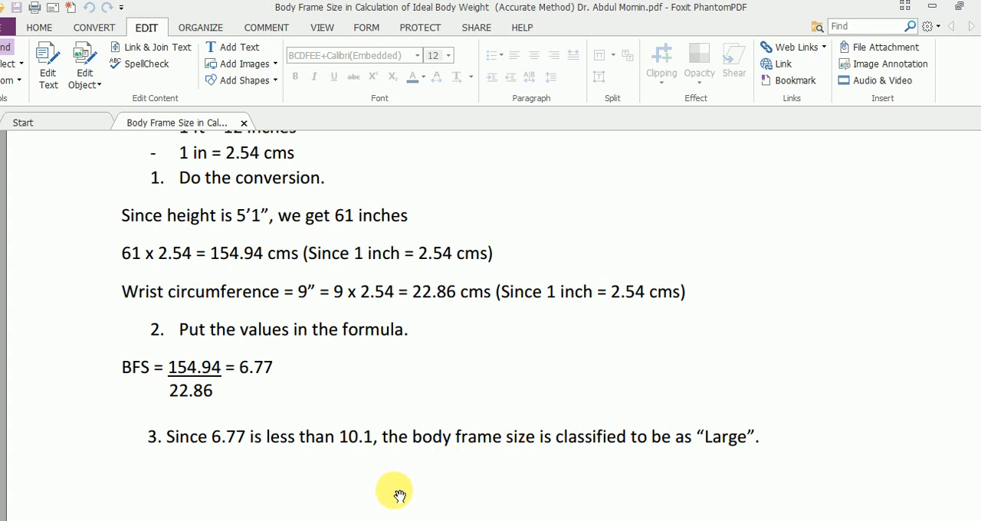